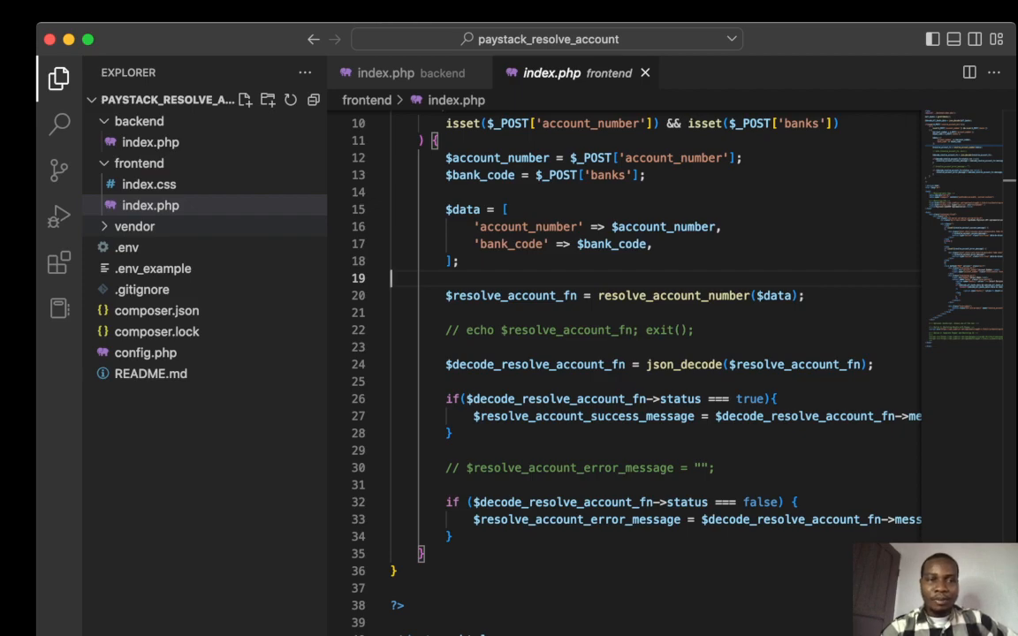
Peek inside the vendor folder, collapse it, and view the .gitignore file
{"action": "left_click", "coordinate": [135, 226]}
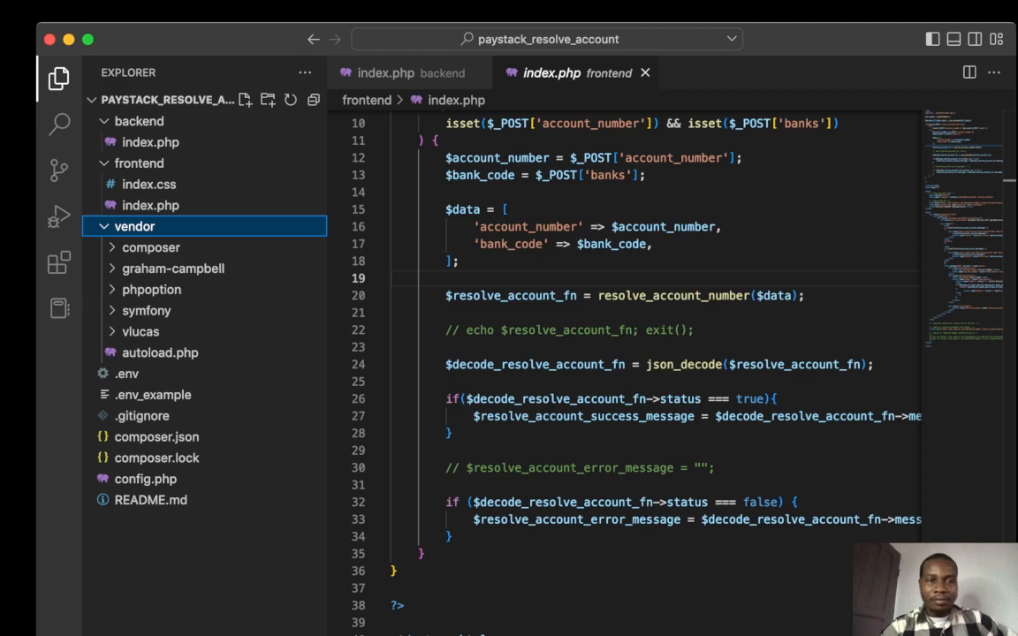
{"action": "left_click", "coordinate": [135, 226]}
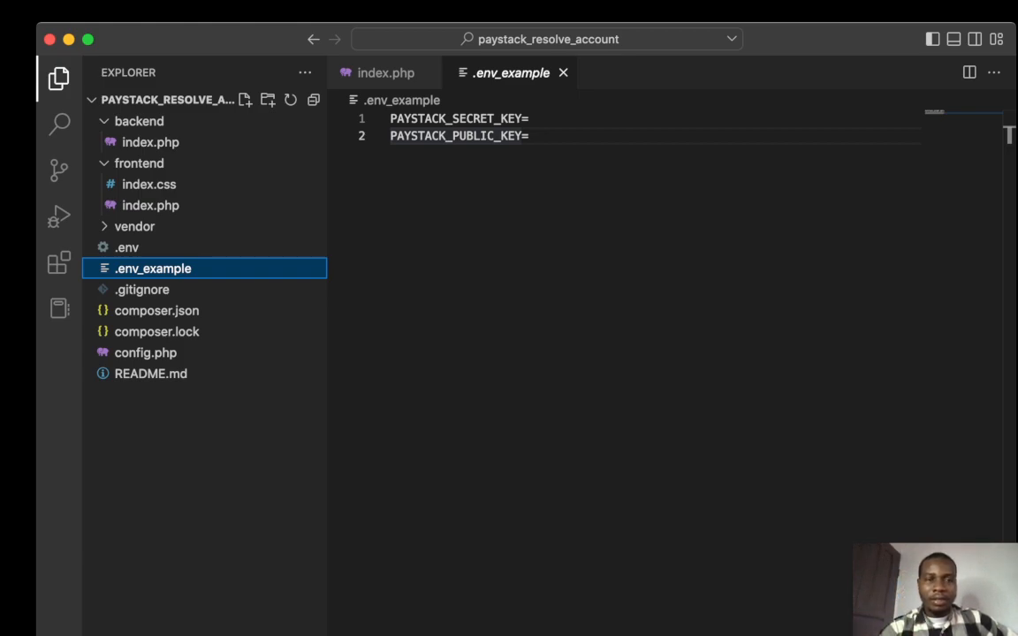
{"action": "left_click", "coordinate": [142, 289]}
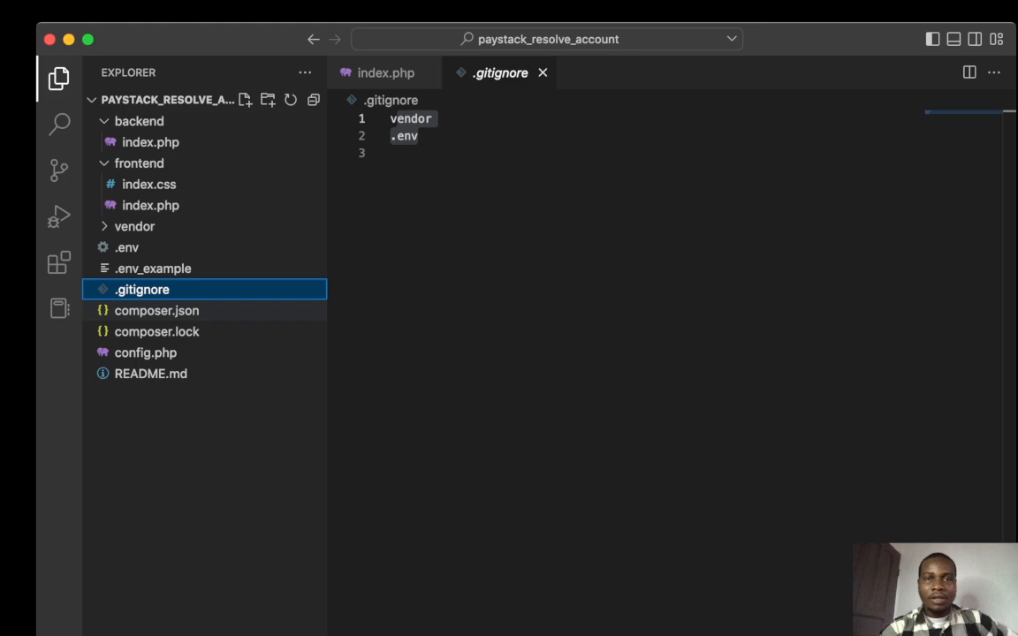
Review composer.json and composer.lock dependencies, ending on config.php with the Paystack keys
{"action": "left_click", "coordinate": [157, 310]}
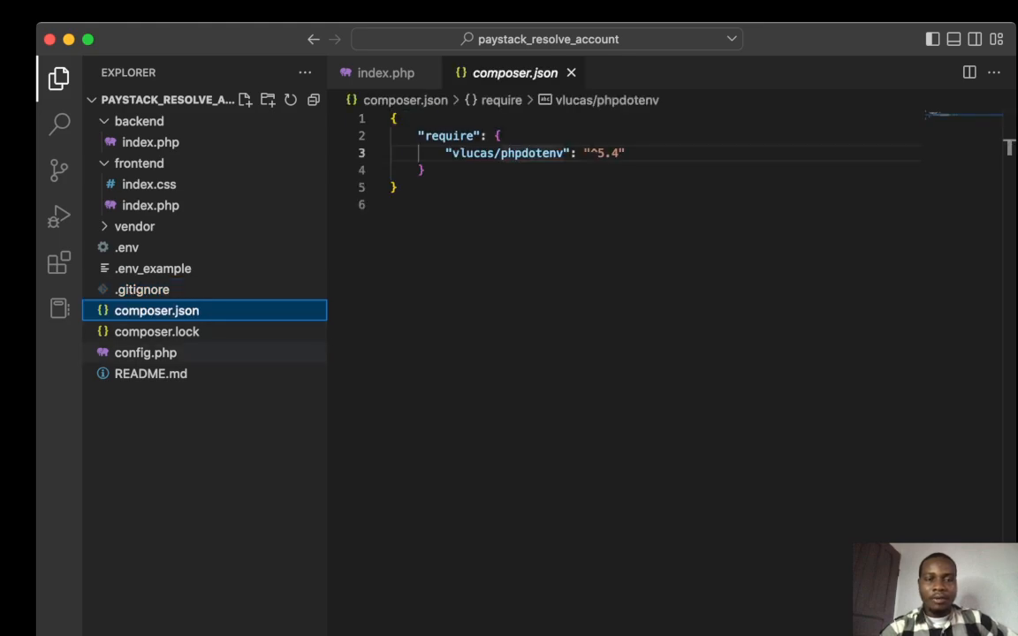
{"action": "left_click", "coordinate": [156, 331]}
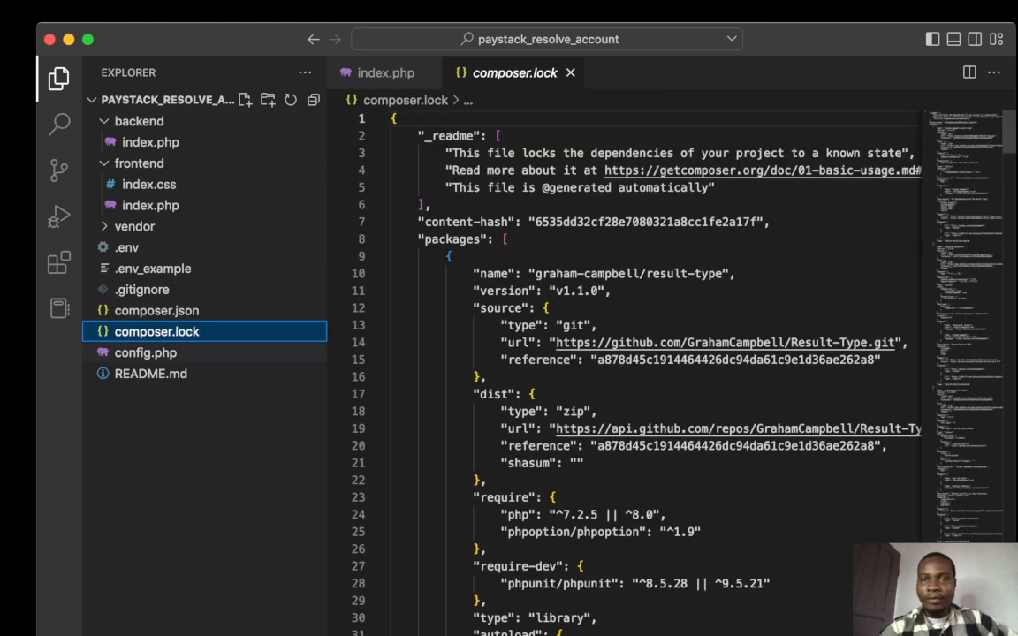
{"action": "left_click", "coordinate": [145, 353]}
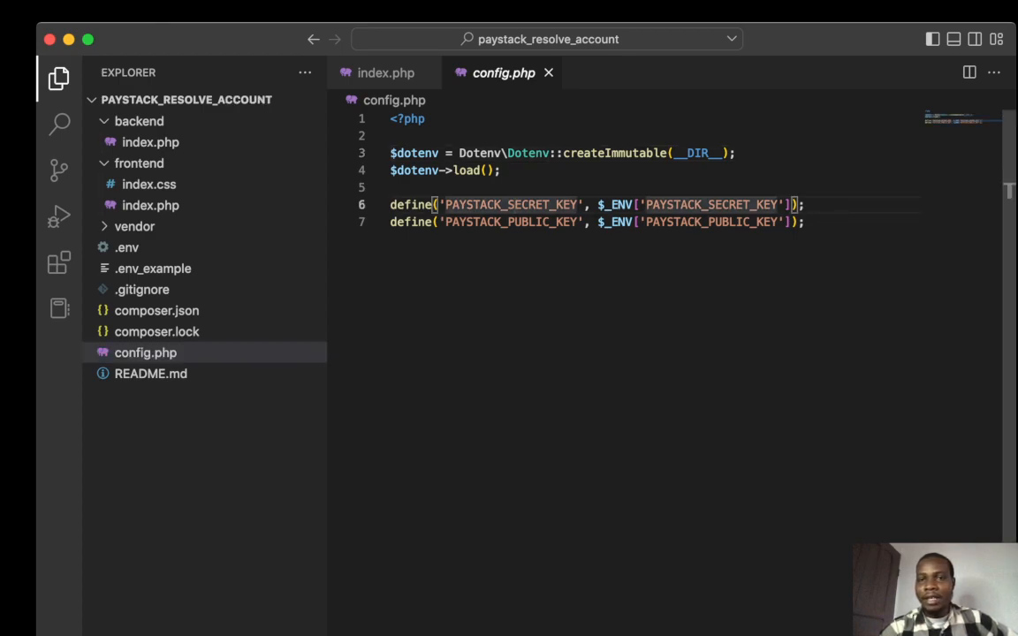
Highlight PAYSTACK_SECRET_KEY in config.php and switch to backend index.php with getAllBanks
{"action": "double_click", "coordinate": [711, 204]}
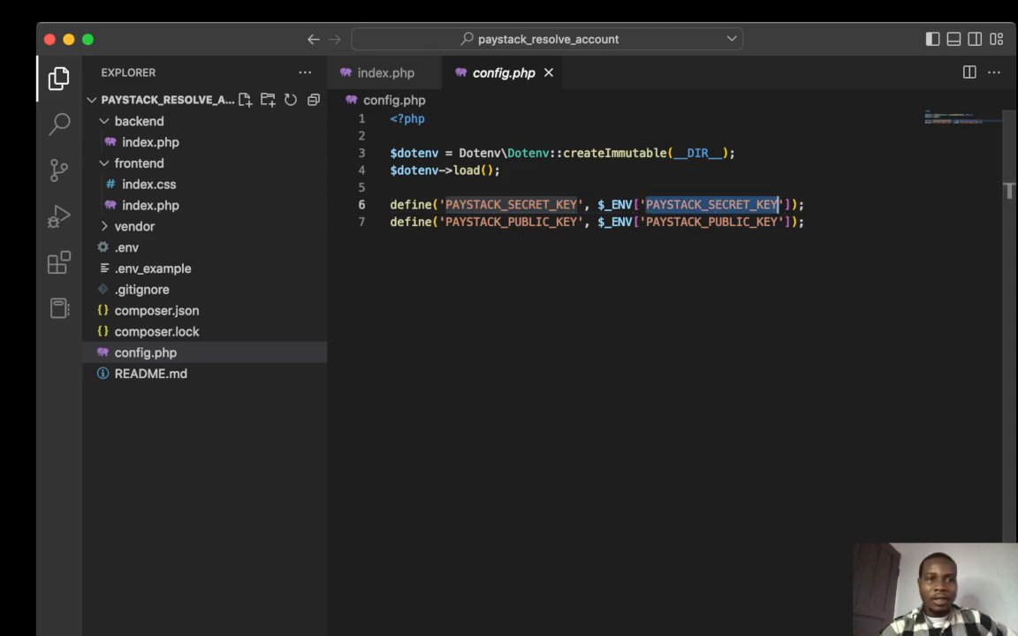
{"action": "left_click", "coordinate": [145, 352]}
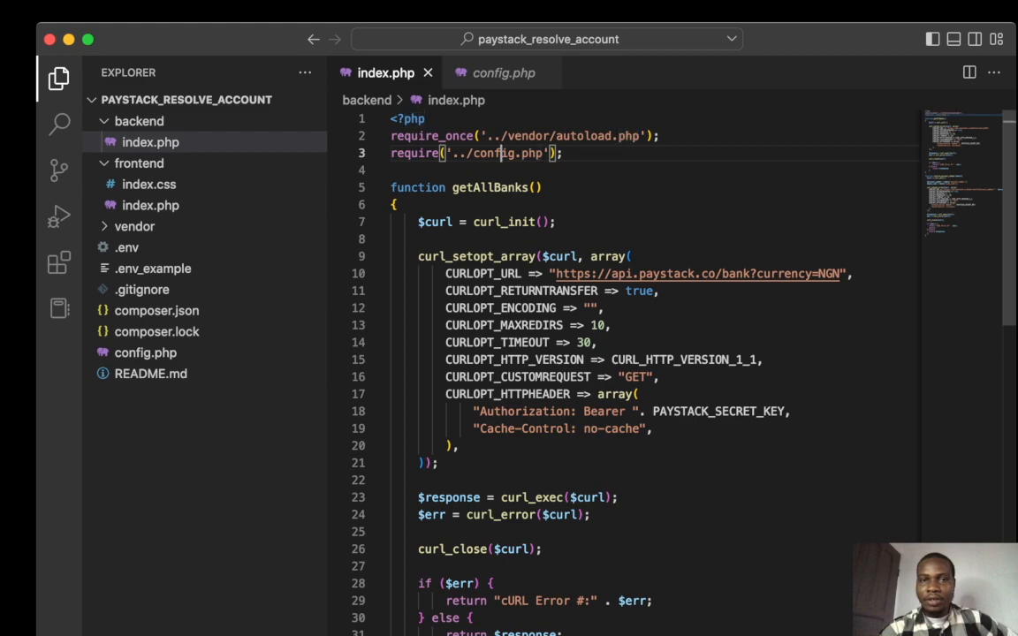
Review backend resolve_account_number code, then bring up the empty frontend index.php
{"action": "double_click", "coordinate": [495, 153]}
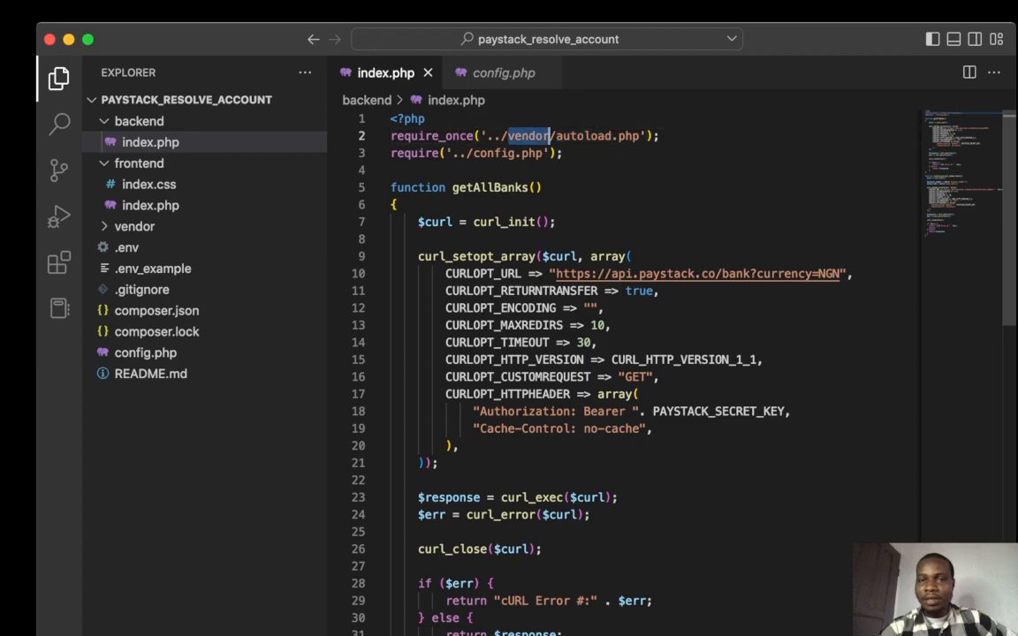
{"action": "scroll", "scroll_direction": "down", "scroll_amount": 3}
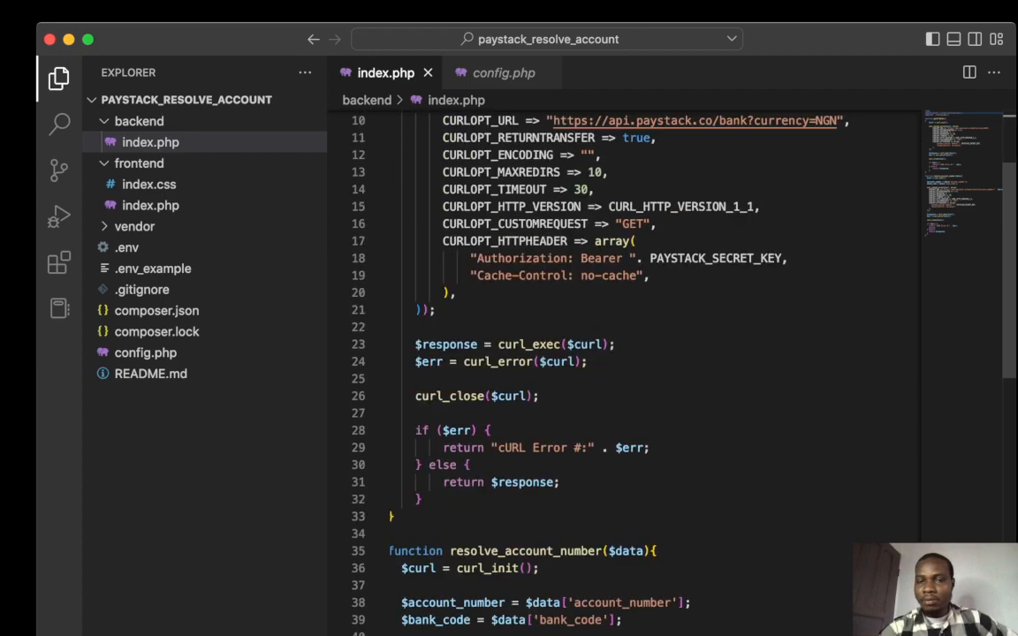
{"action": "scroll", "scroll_direction": "down", "scroll_amount": 3}
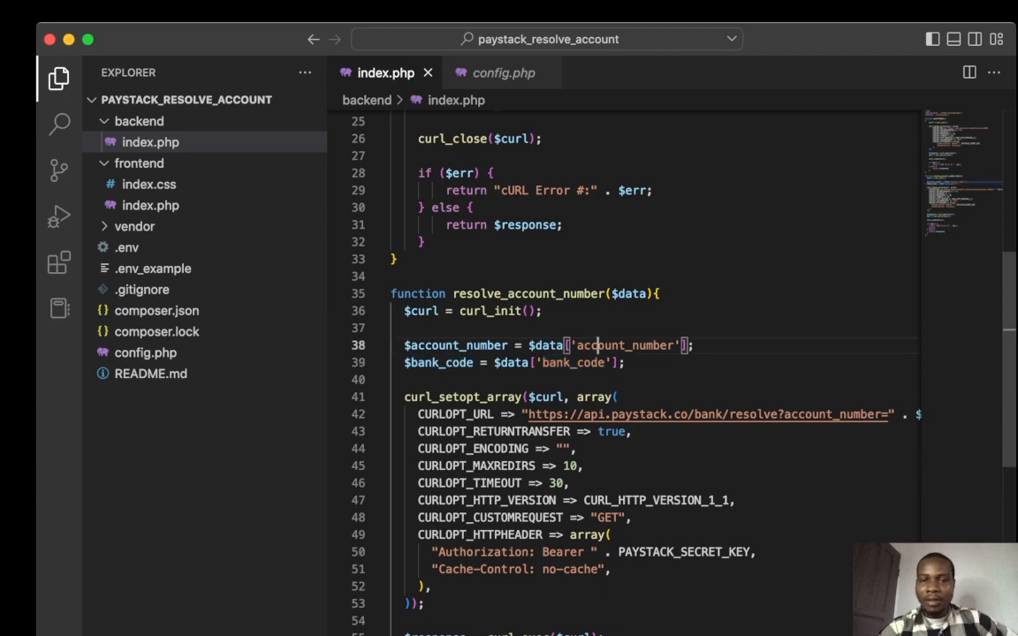
{"action": "scroll", "scroll_direction": "down", "scroll_amount": 3}
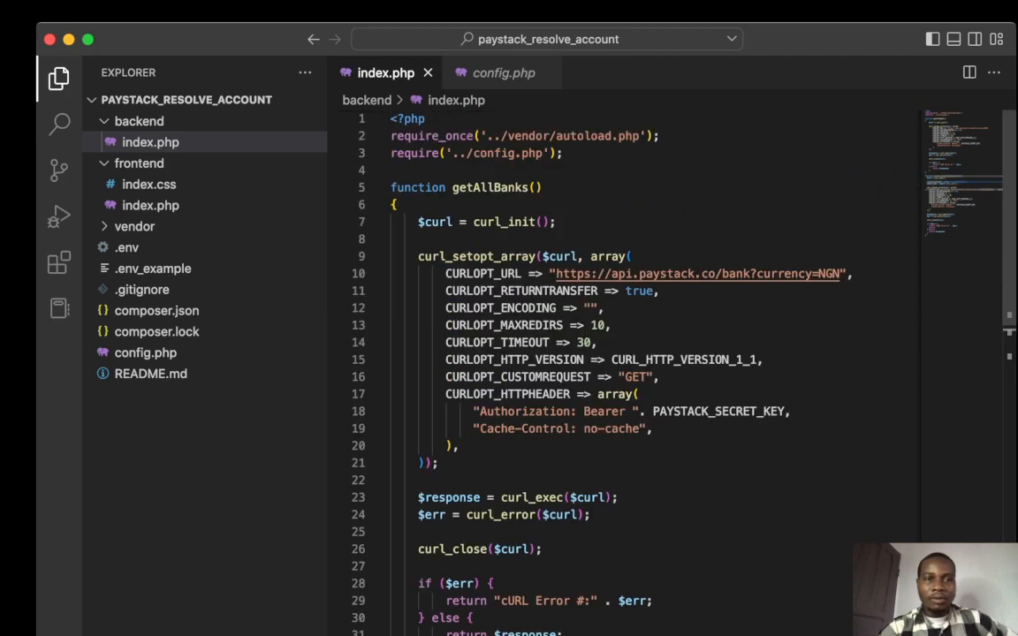
{"action": "left_click", "coordinate": [150, 205]}
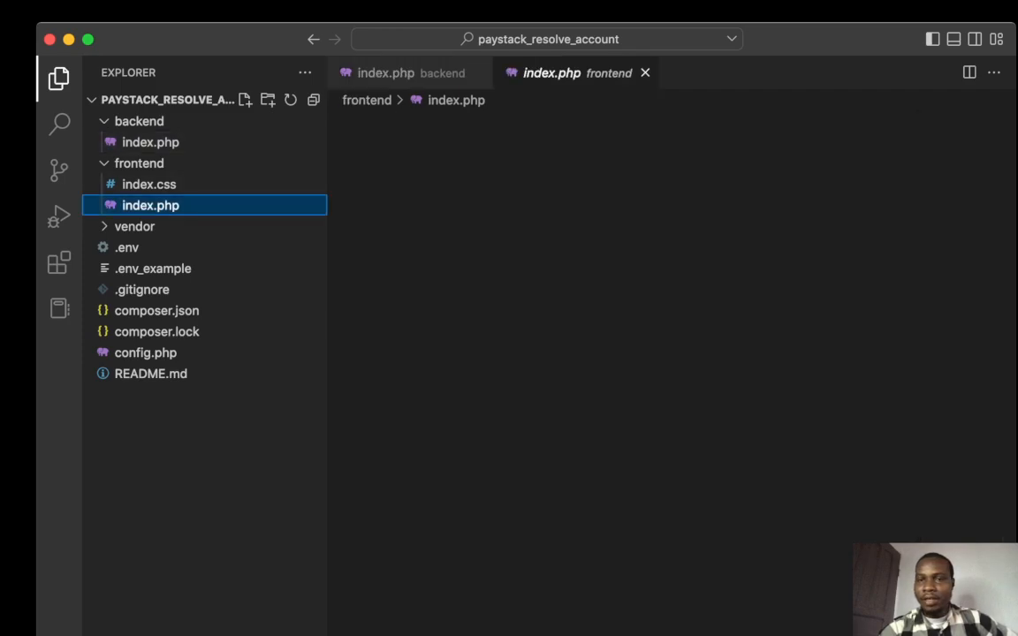
{"action": "left_click", "coordinate": [150, 205]}
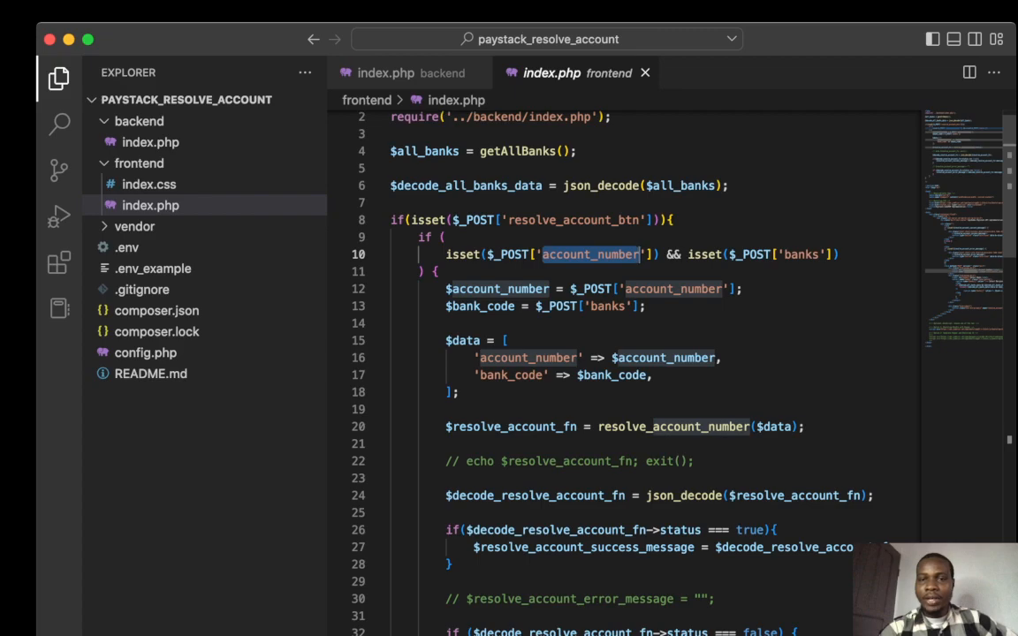
{"action": "scroll", "scroll_direction": "down", "scroll_amount": 3}
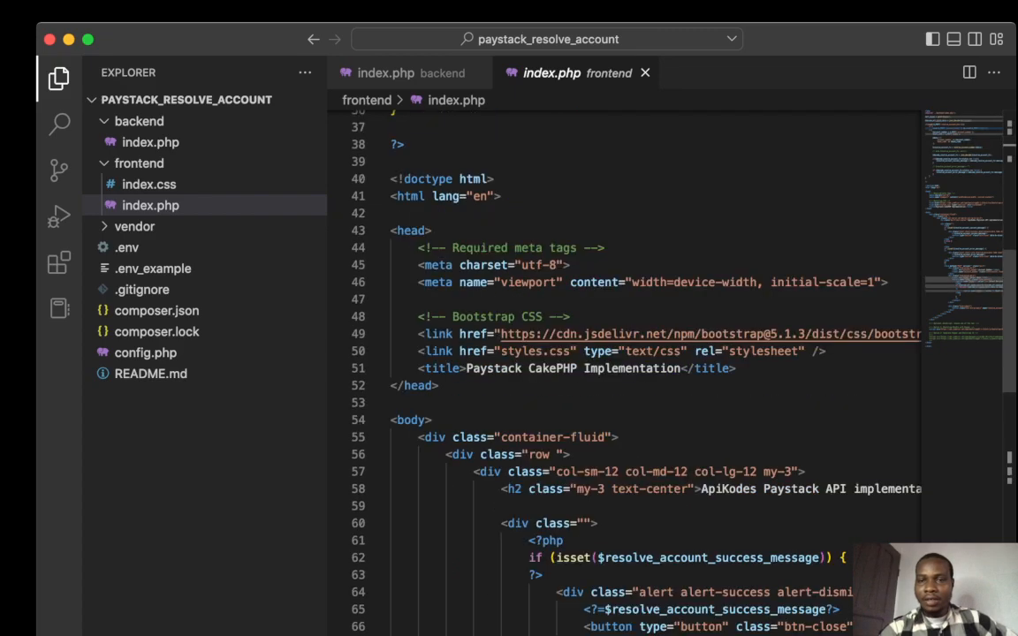
{"action": "scroll", "scroll_direction": "down", "scroll_amount": 3}
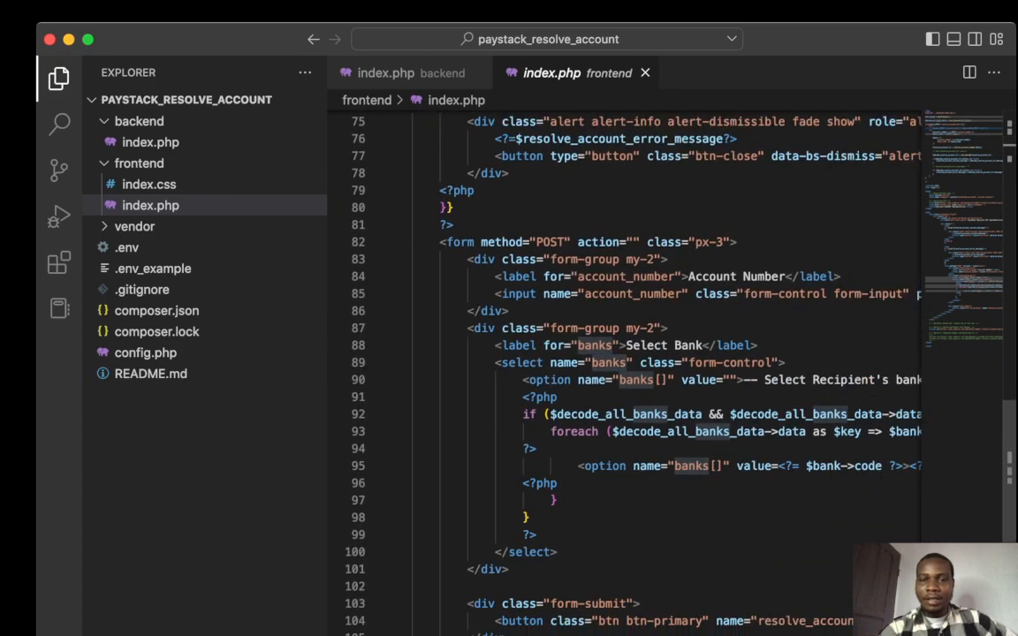
{"action": "double_click", "coordinate": [607, 362]}
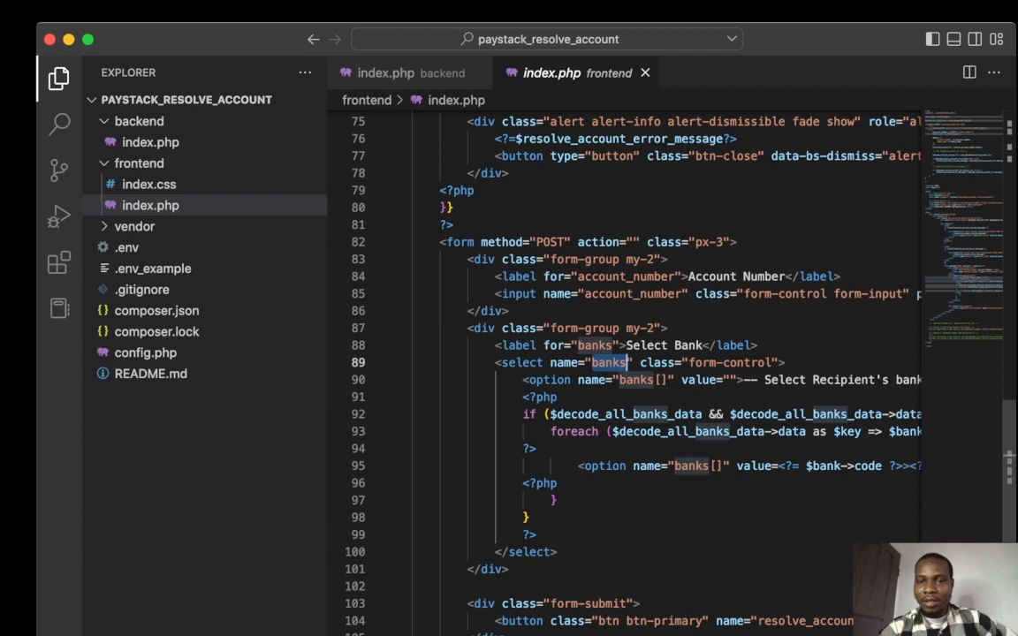
{"action": "scroll", "scroll_direction": "right", "scroll_amount": 3}
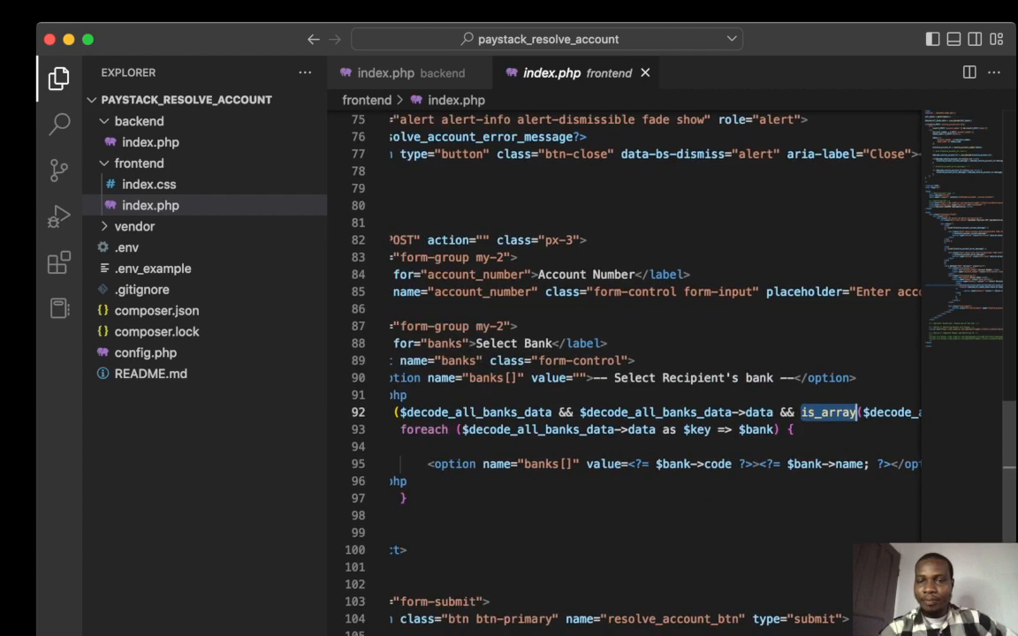
{"action": "scroll", "scroll_direction": "down", "scroll_amount": 3}
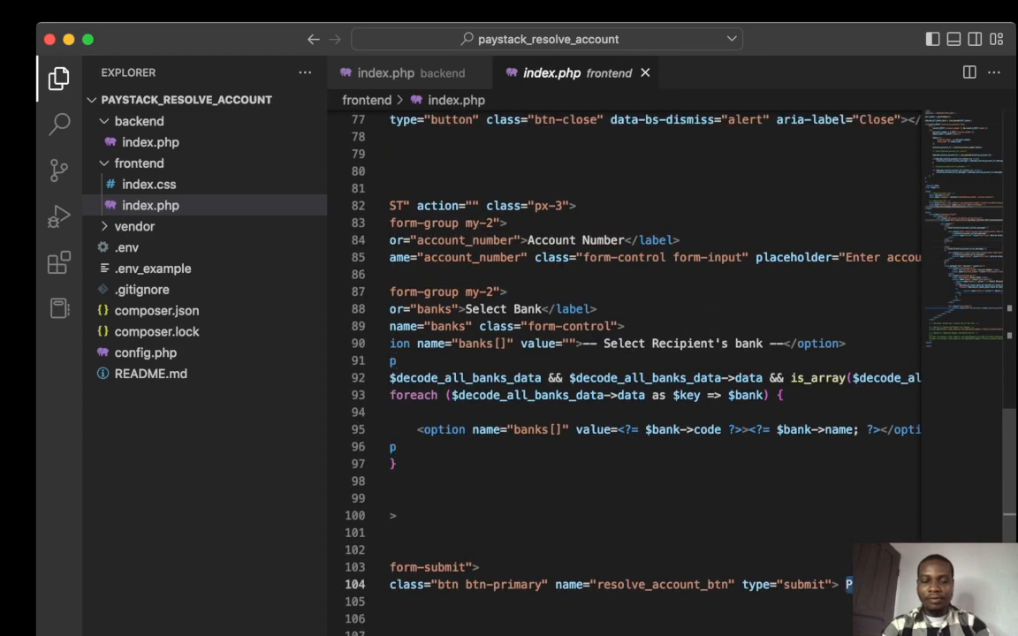
{"action": "type", "text": "Resolve A"}
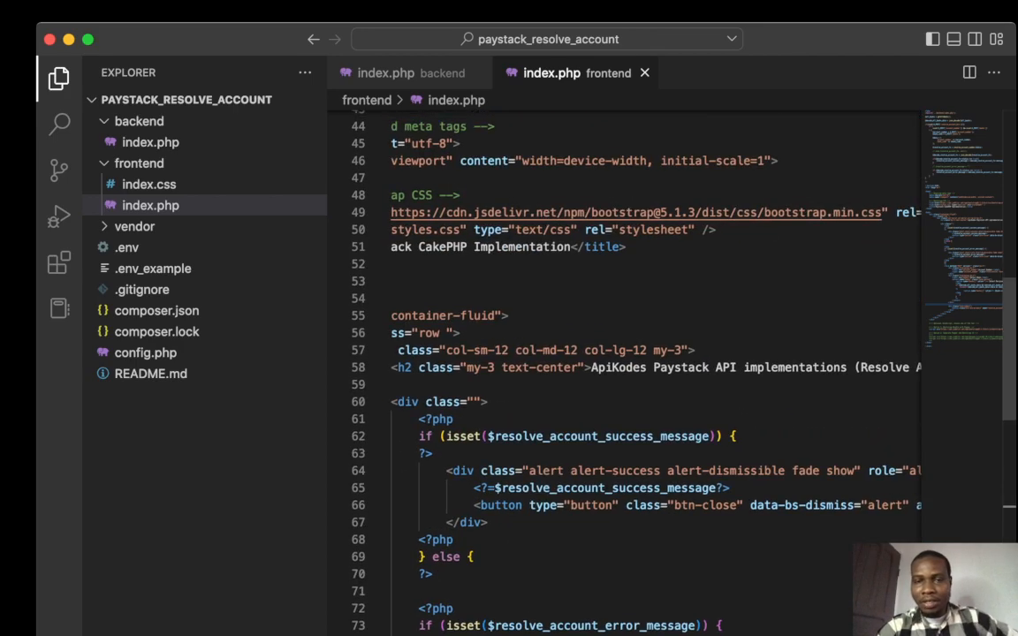
{"action": "scroll", "scroll_direction": "down", "scroll_amount": 3}
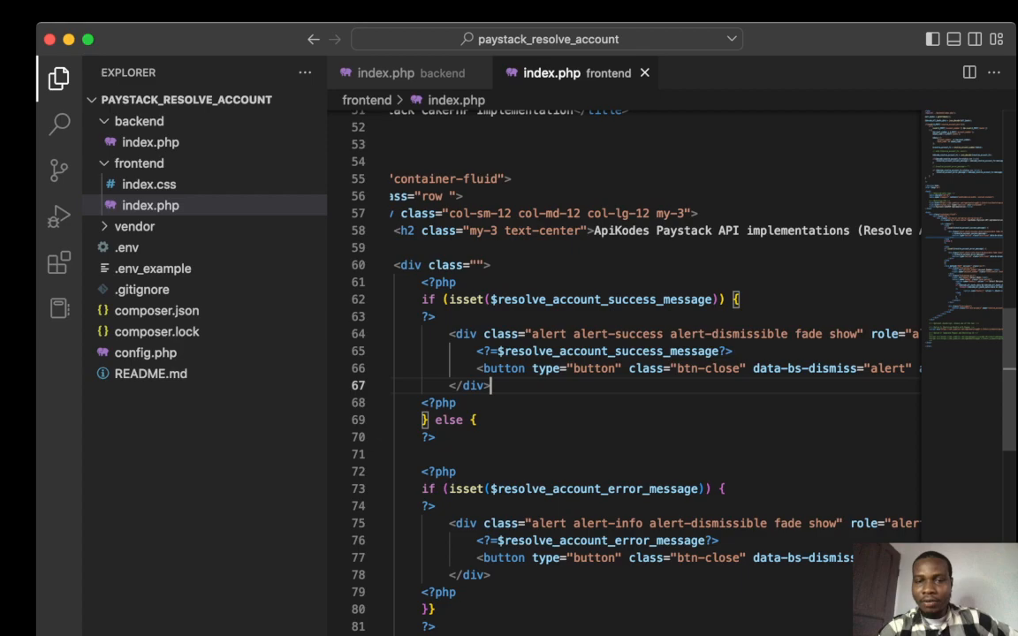
{"action": "scroll", "scroll_direction": "up", "scroll_amount": 3}
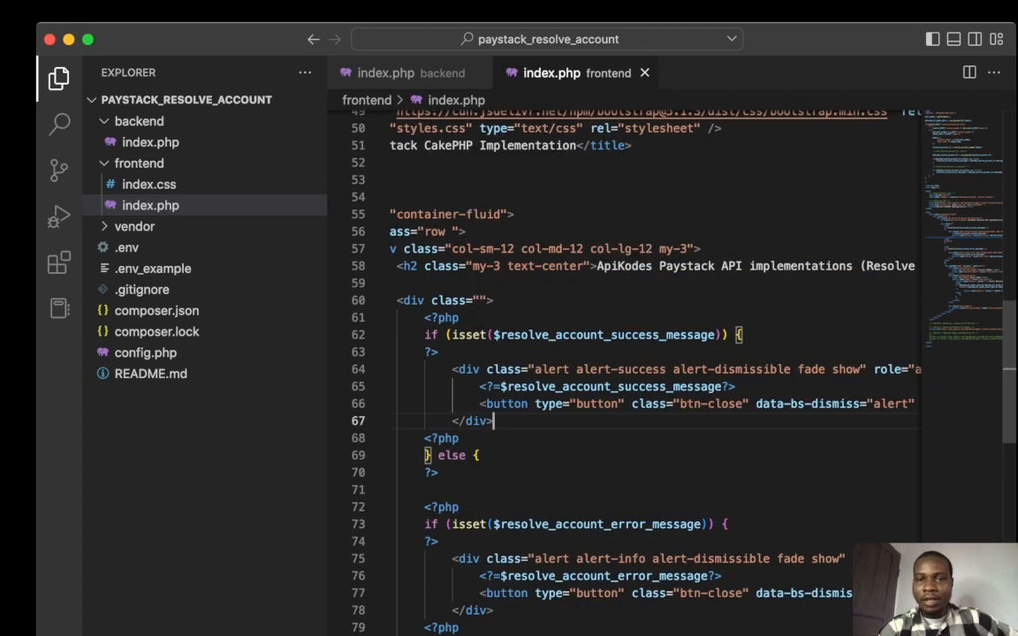
{"action": "scroll", "scroll_direction": "up", "scroll_amount": 3}
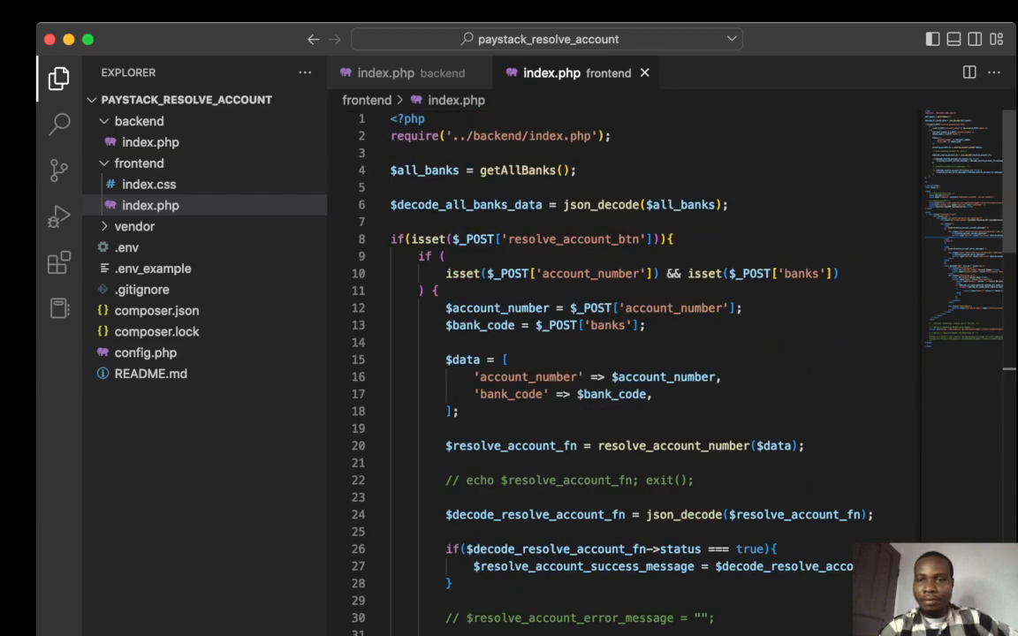
{"action": "left_click", "coordinate": [386, 73]}
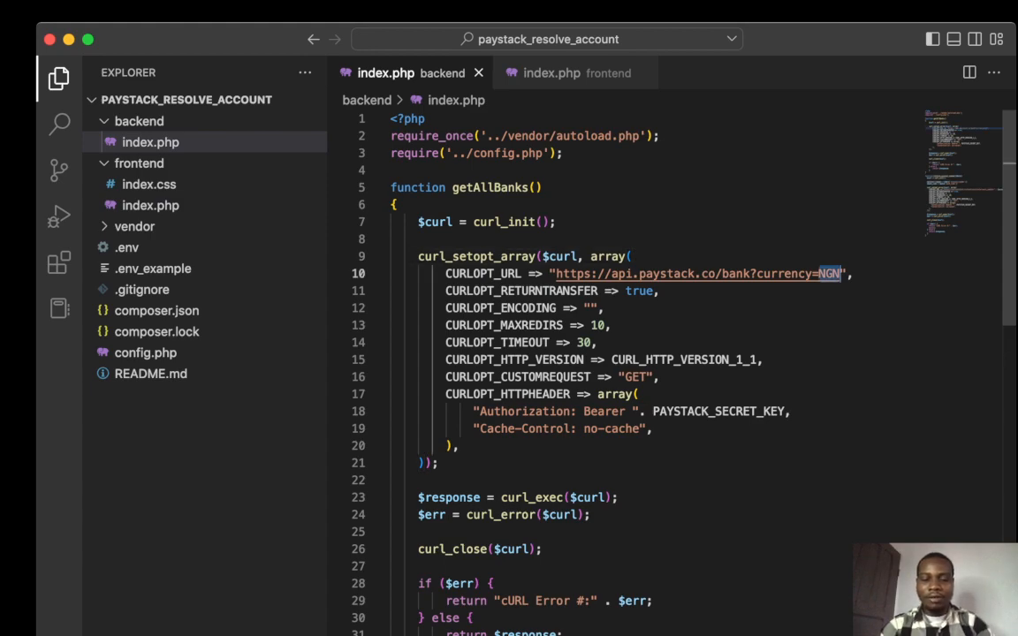
{"action": "type", "text": "GHA"}
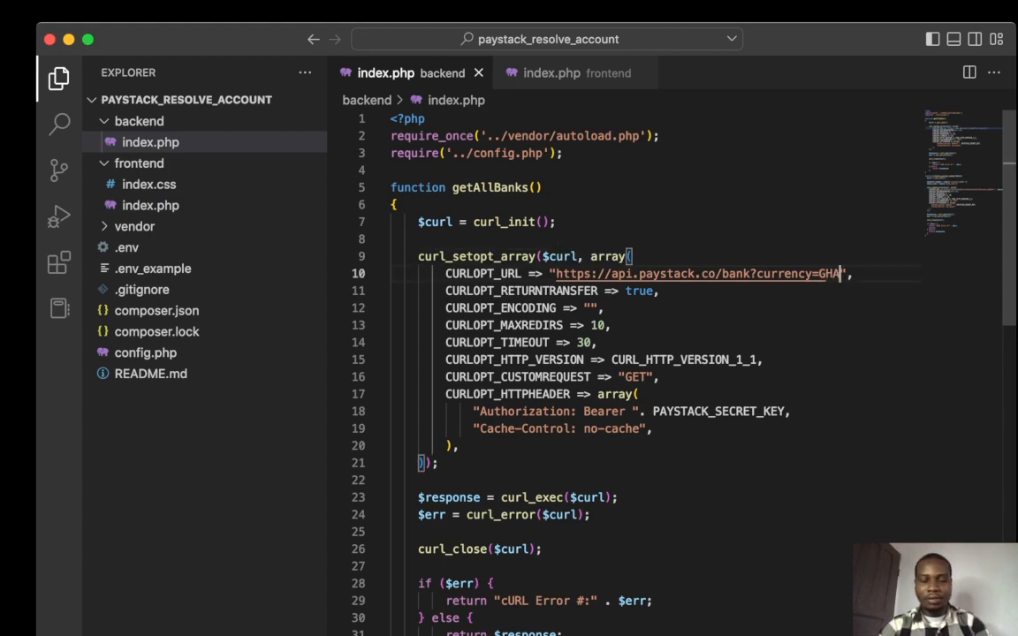
{"action": "type", "text": "NGN"}
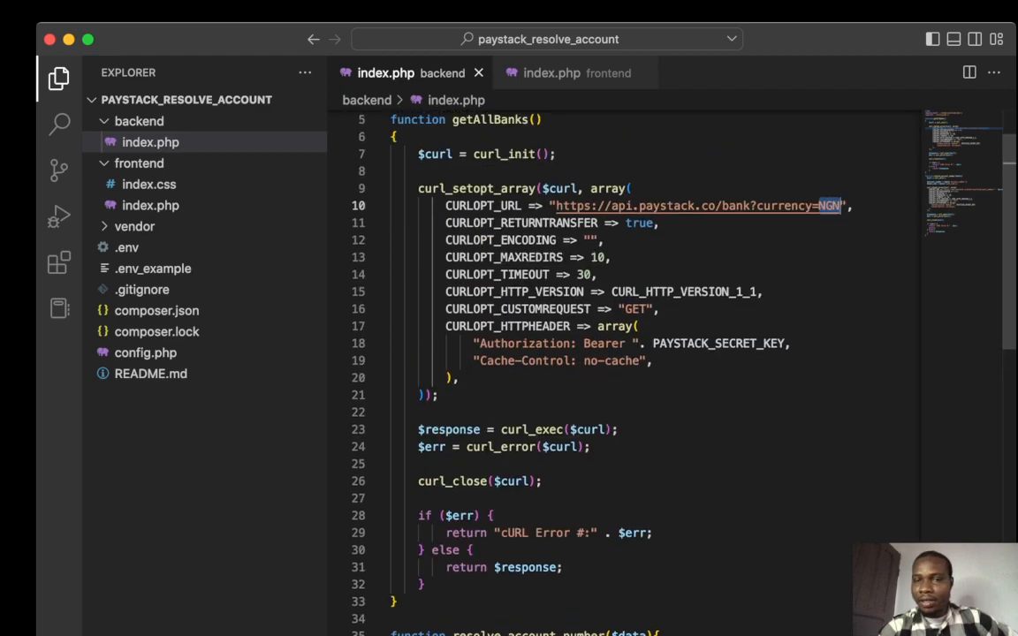
{"action": "scroll", "scroll_direction": "down", "scroll_amount": 3}
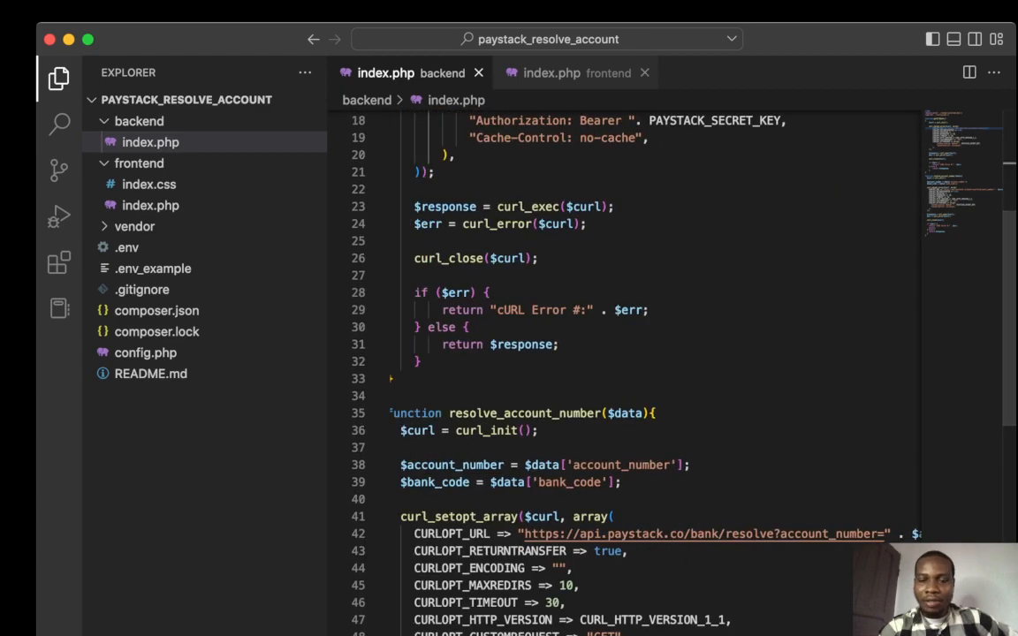
{"action": "left_click", "coordinate": [551, 73]}
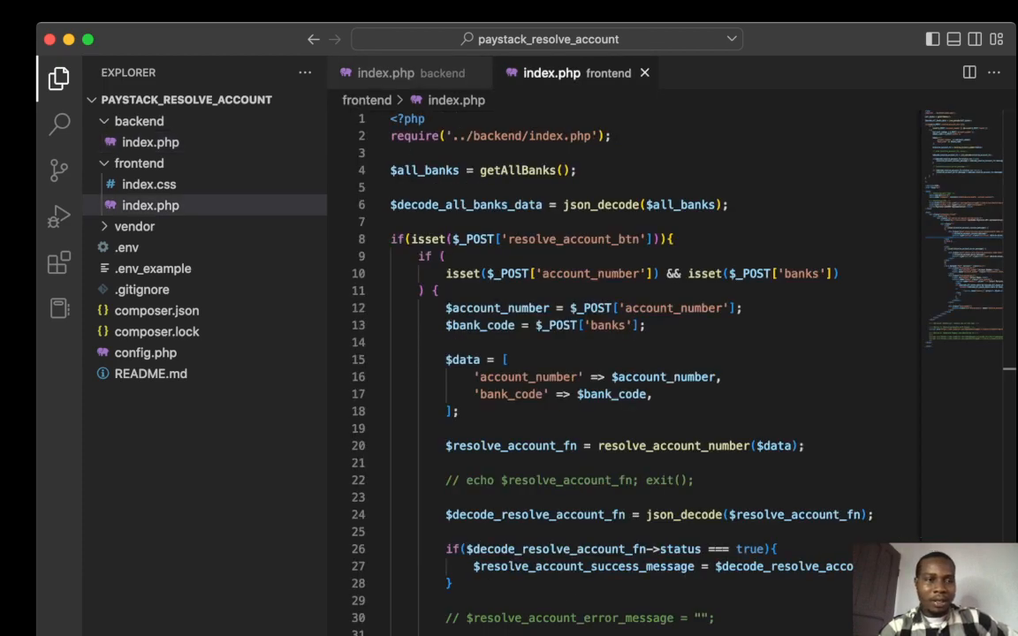